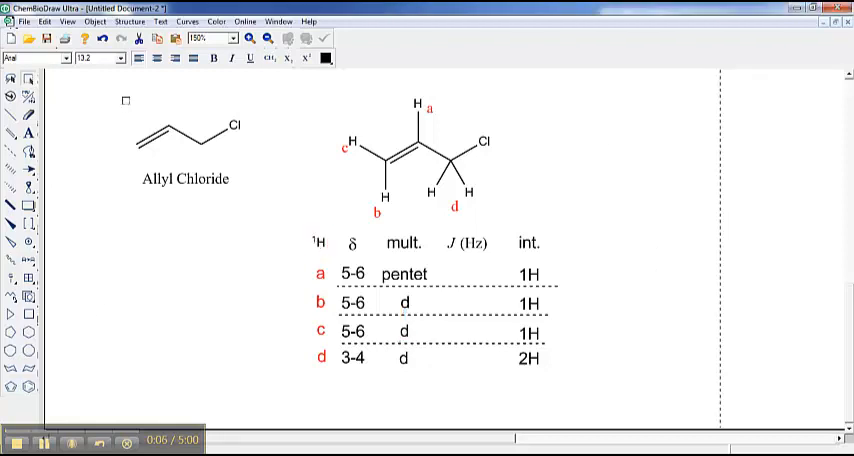
- Restore down the ChemBioDraw window so the NMR table drawing is shrunken
{"action": "left_click", "coordinate": [318, 242]}
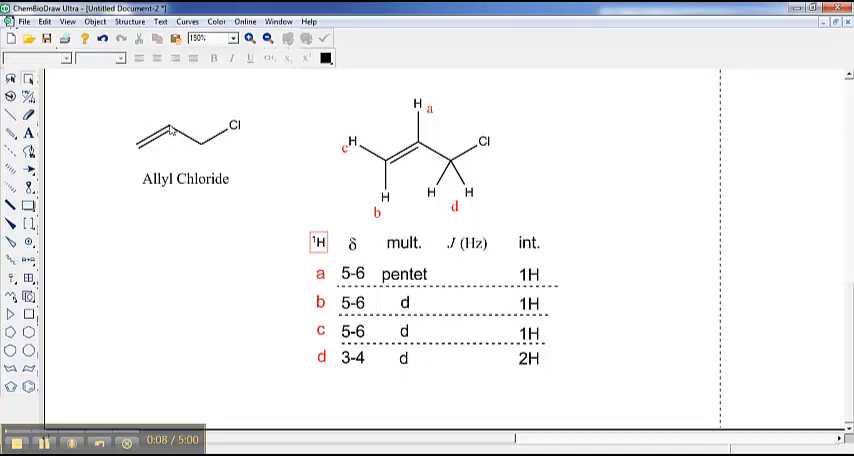
{"action": "left_click", "coordinate": [433, 191]}
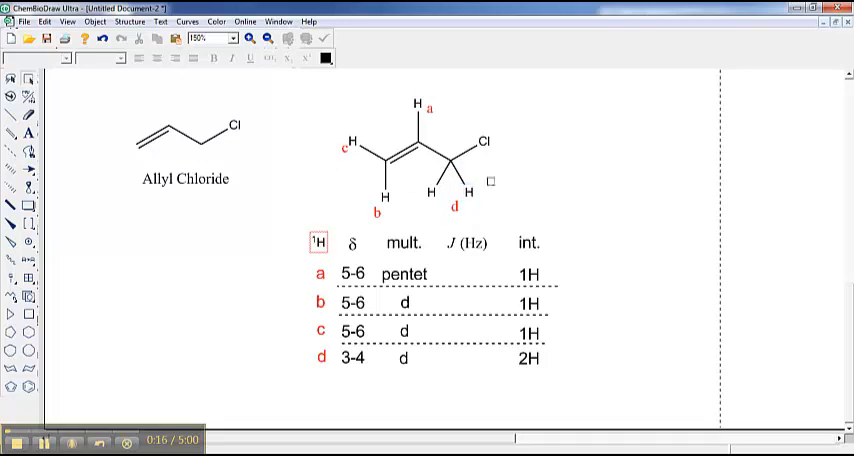
{"action": "left_click", "coordinate": [344, 150]}
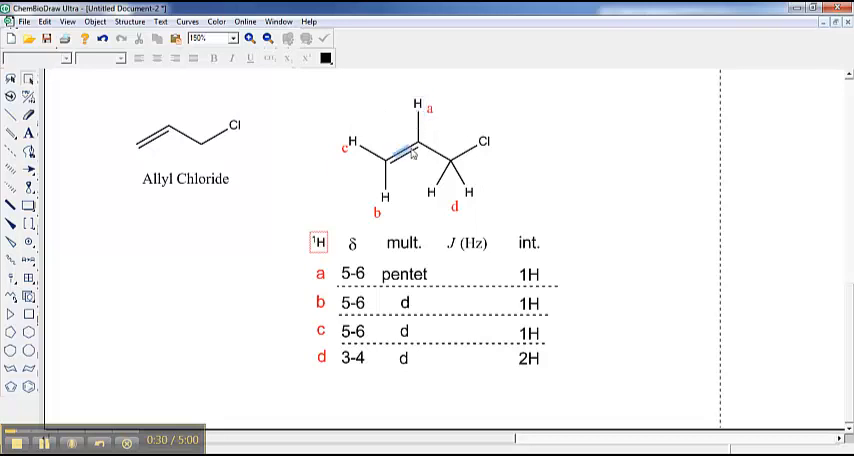
{"action": "left_click", "coordinate": [417, 105]}
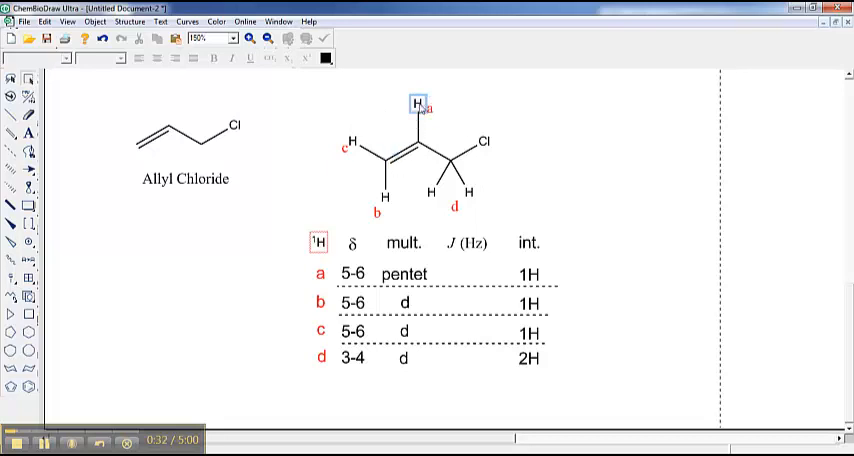
{"action": "left_click", "coordinate": [343, 148]}
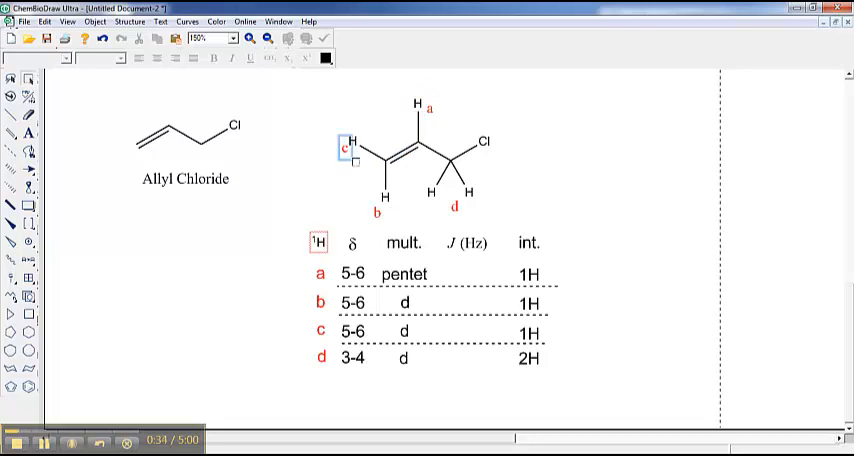
{"action": "left_click", "coordinate": [352, 273]}
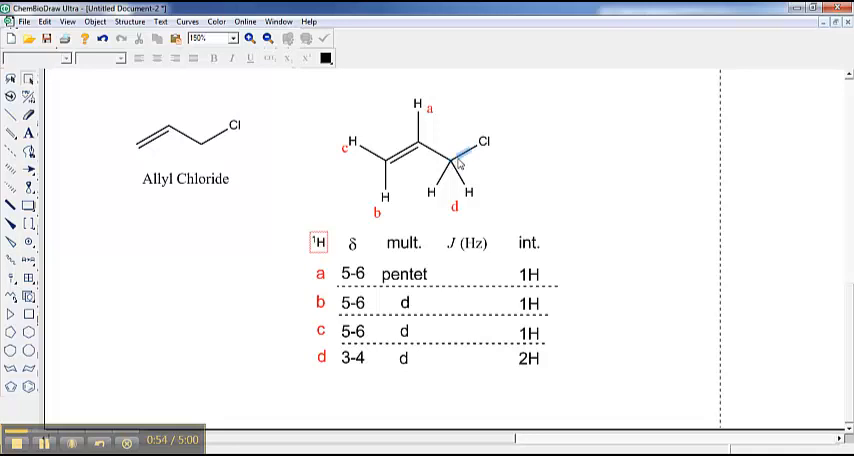
{"action": "mouse_move", "coordinate": [462, 160]}
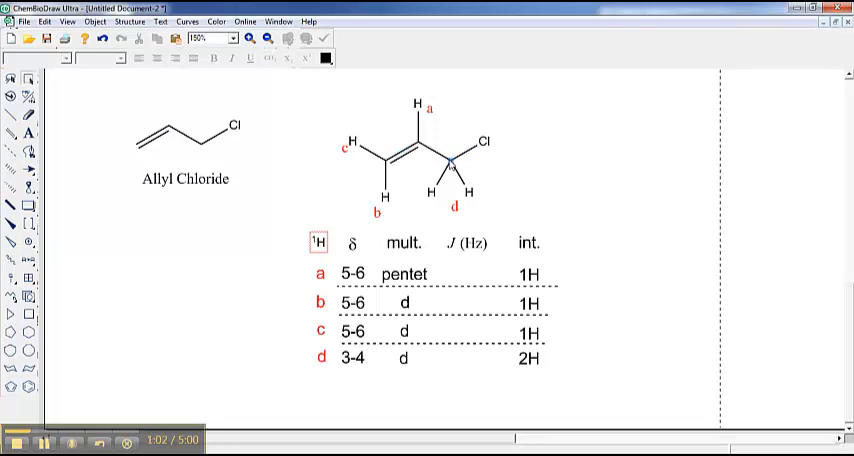
- Arrange the windows so MestReNova shows the allyl chloride spectrum beside the drawing
{"action": "left_click", "coordinate": [483, 142]}
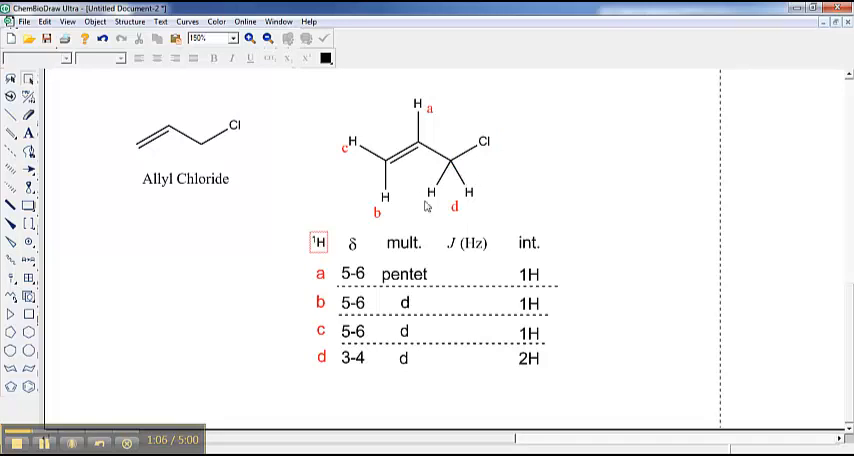
{"action": "double_click", "coordinate": [353, 358]}
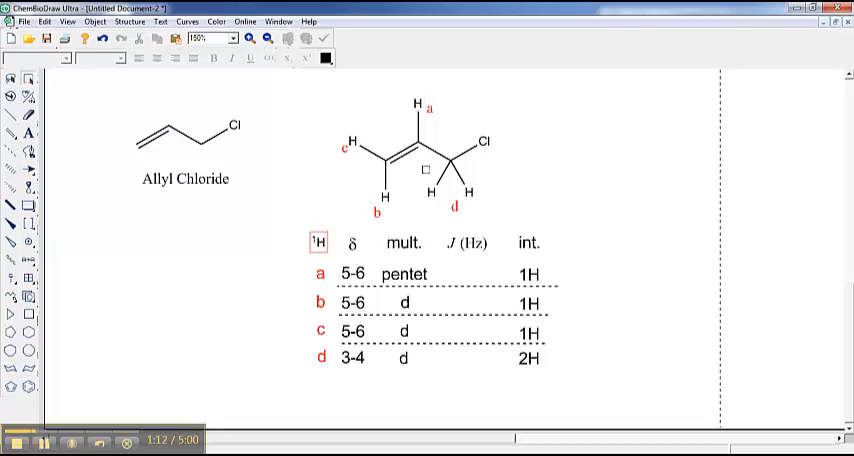
{"action": "left_click", "coordinate": [403, 358]}
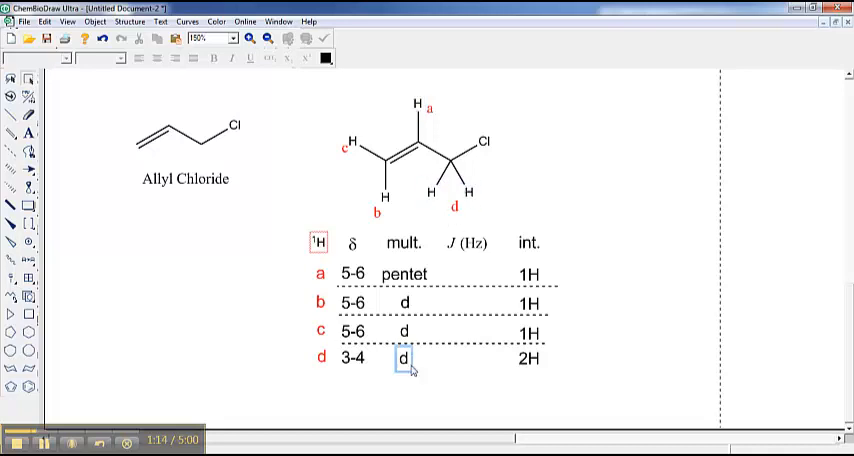
{"action": "left_click", "coordinate": [345, 148]}
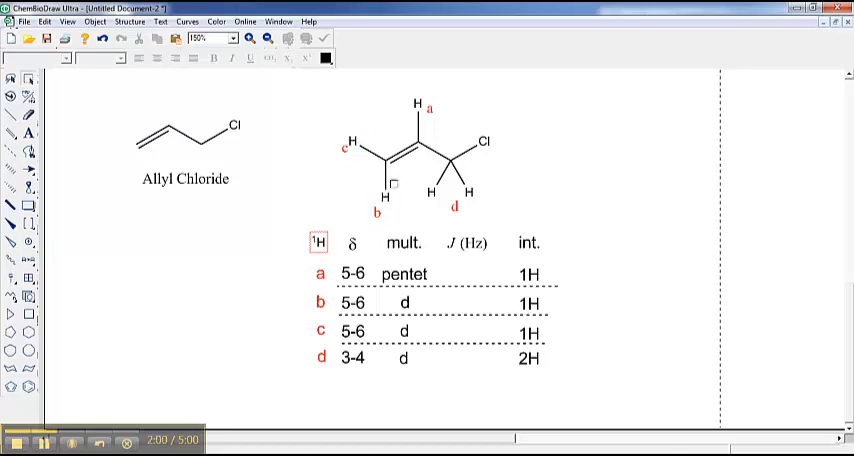
{"action": "left_click", "coordinate": [352, 148]}
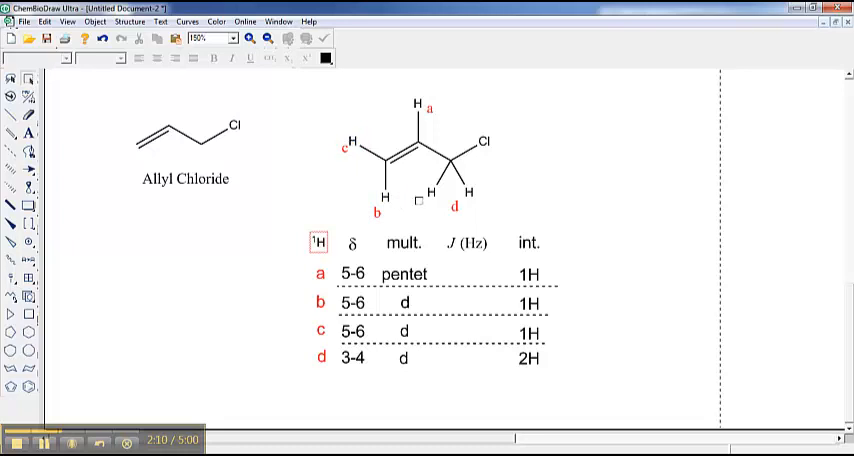
{"action": "left_click", "coordinate": [415, 106]}
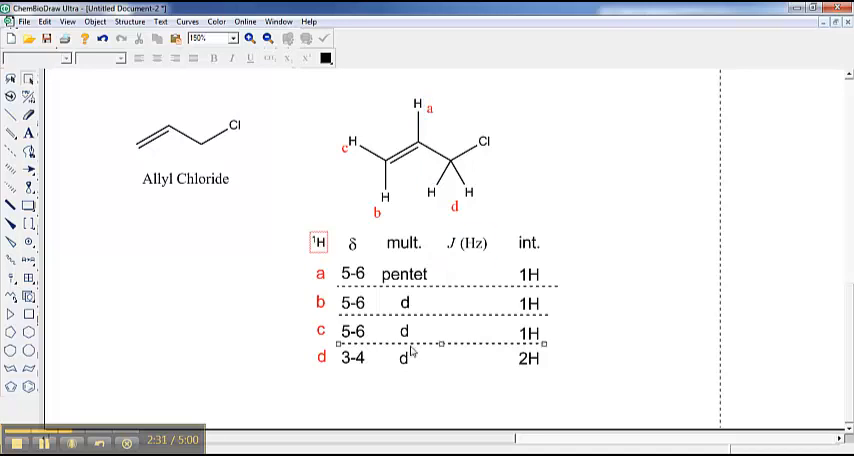
{"action": "double_click", "coordinate": [403, 302]}
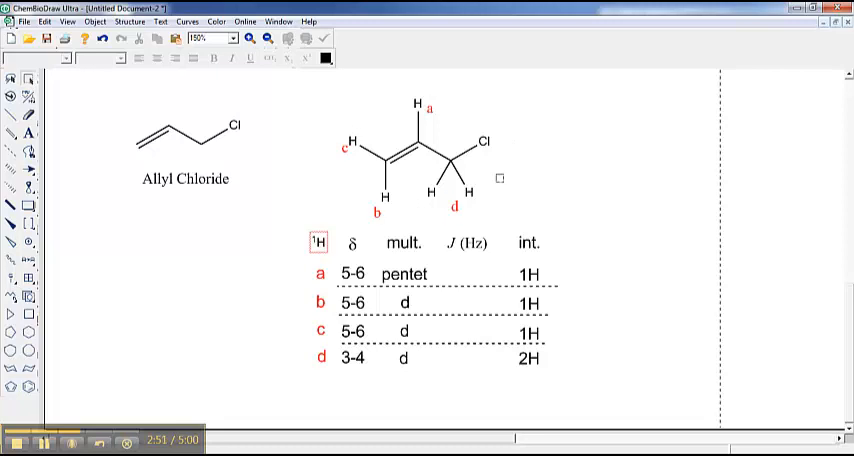
{"action": "left_click", "coordinate": [429, 109]}
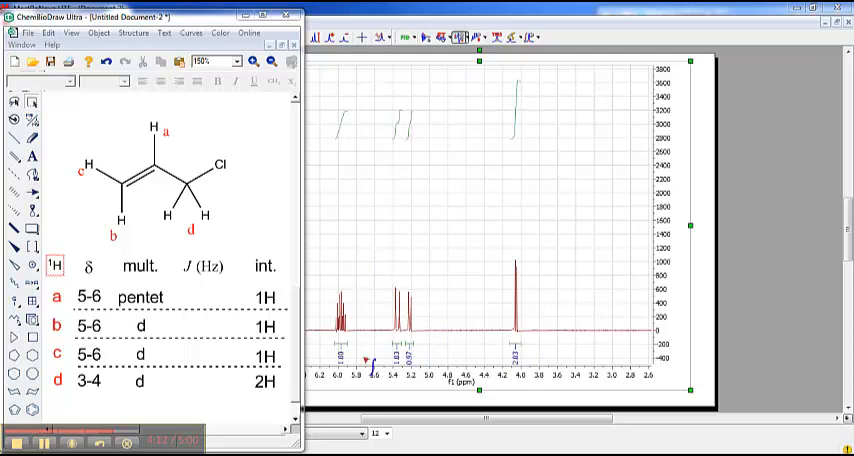
- Bring MestReNova's allyl chloride spectrum window, with Info View, to the front
{"action": "left_click", "coordinate": [46, 443]}
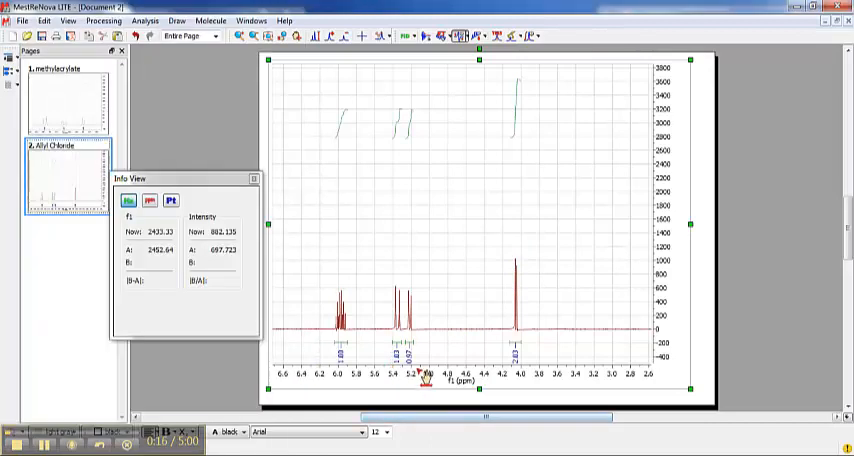
{"action": "mouse_move", "coordinate": [383, 313]}
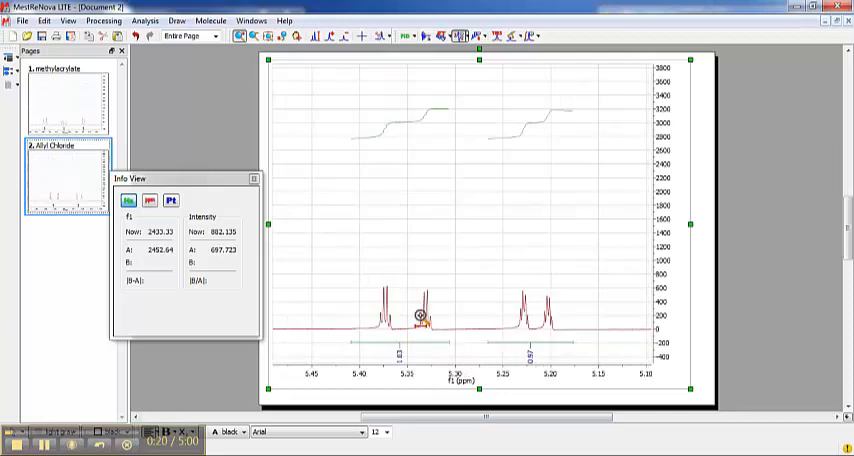
{"action": "mouse_move", "coordinate": [478, 275]}
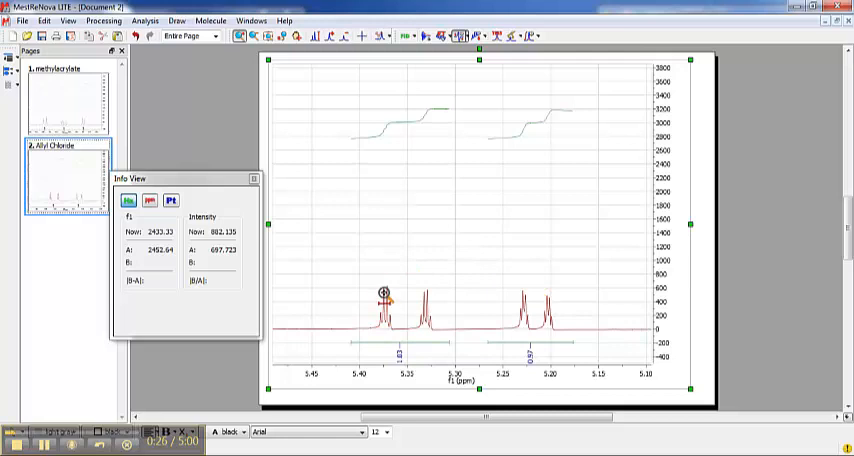
{"action": "mouse_move", "coordinate": [402, 219]}
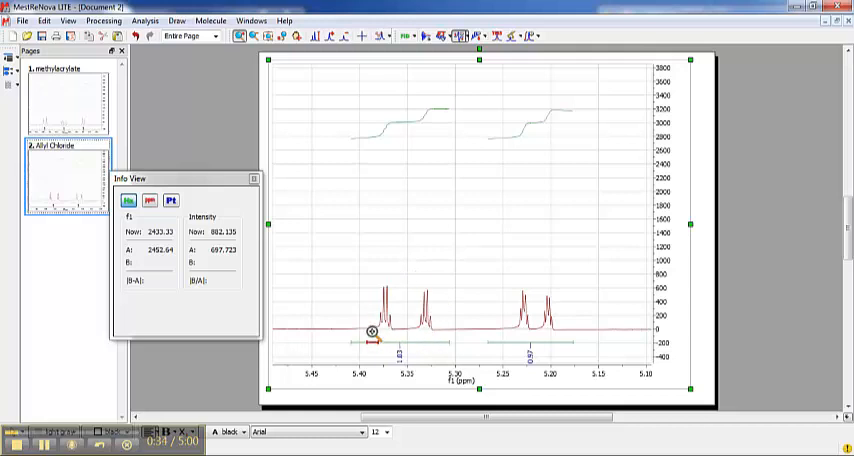
{"action": "mouse_move", "coordinate": [418, 298]}
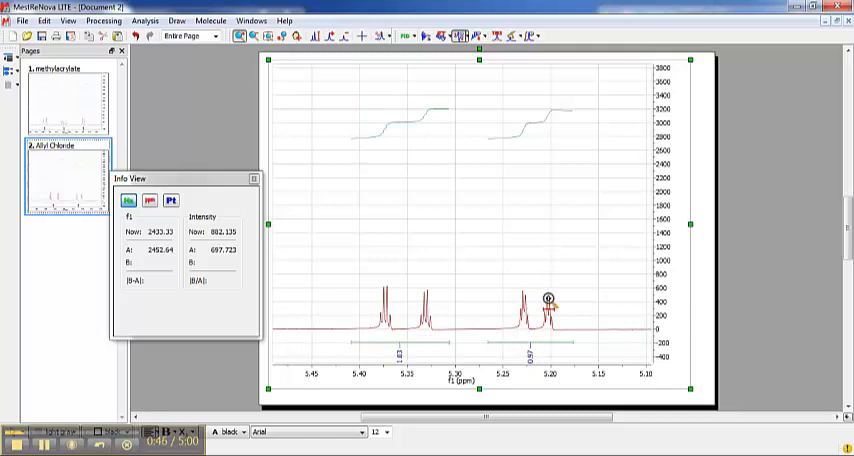
{"action": "mouse_move", "coordinate": [508, 305]}
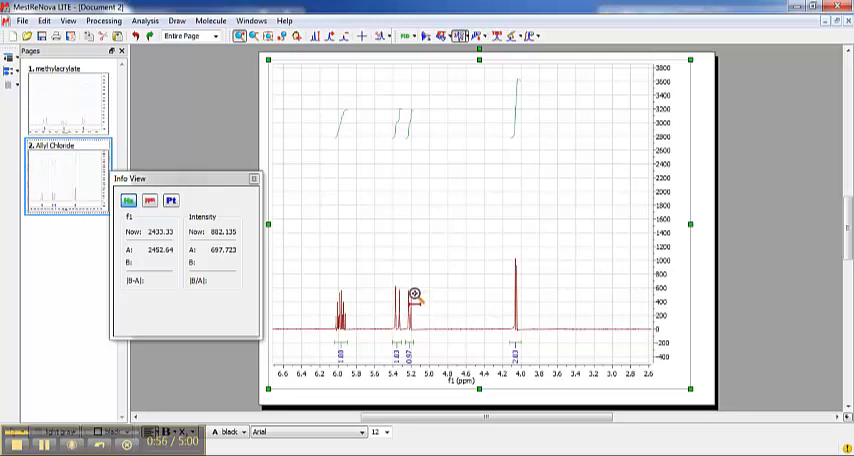
{"action": "mouse_move", "coordinate": [523, 267]}
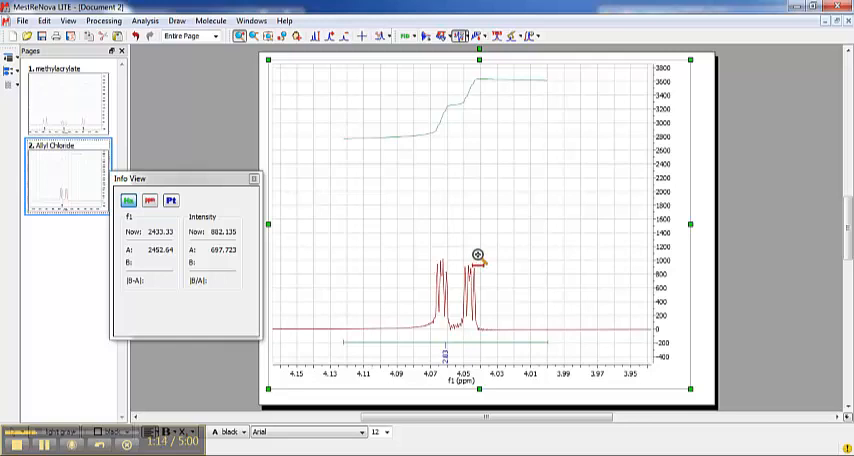
{"action": "mouse_move", "coordinate": [450, 262]}
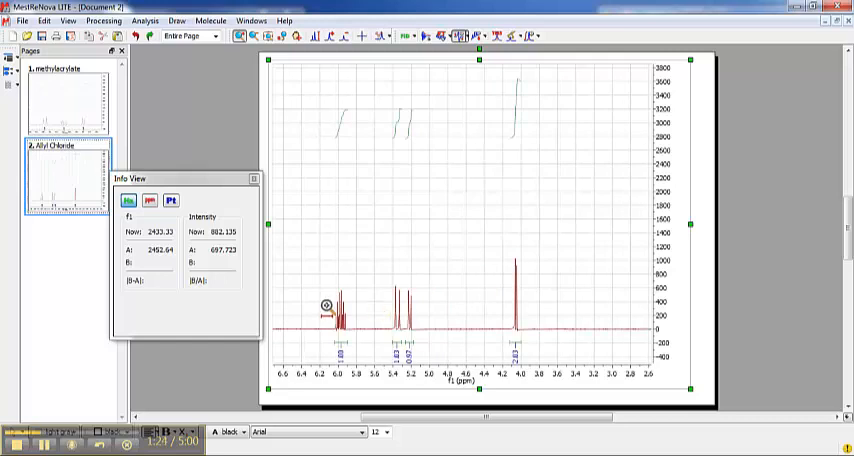
- Zoom into the allyl chloride multiplet spanning about 5.90–6.04 ppm
{"action": "left_click_drag", "start_coordinate": [325, 310], "coordinate": [350, 310]}
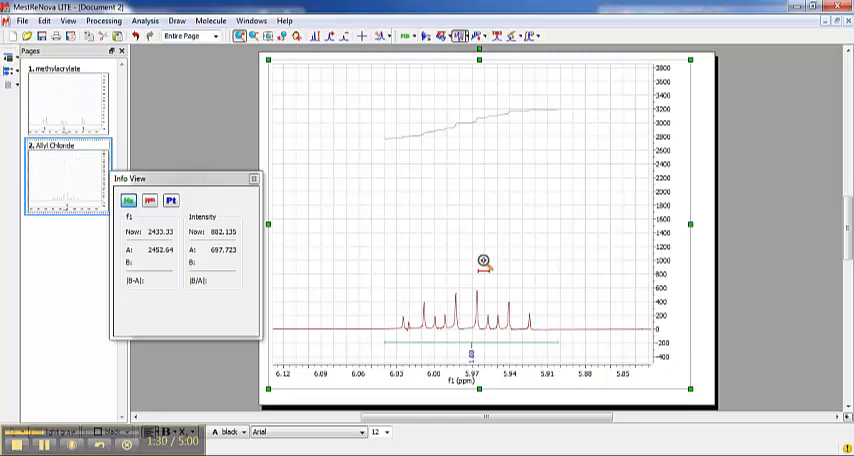
{"action": "mouse_move", "coordinate": [395, 320]}
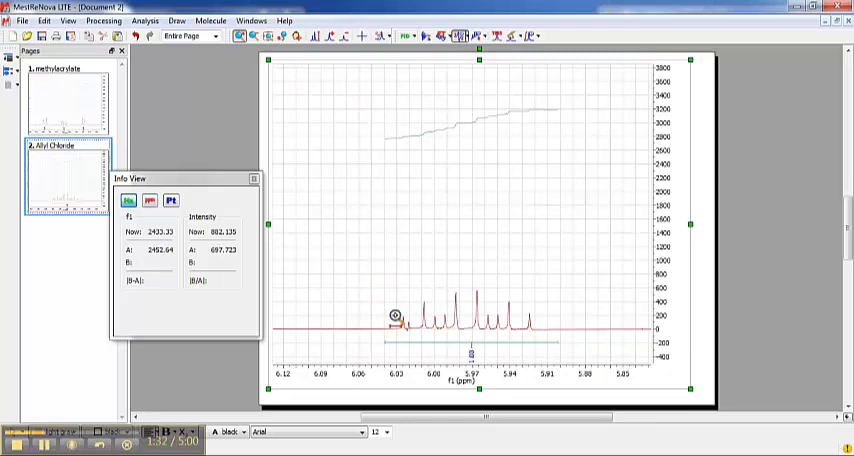
{"action": "mouse_move", "coordinate": [530, 290]}
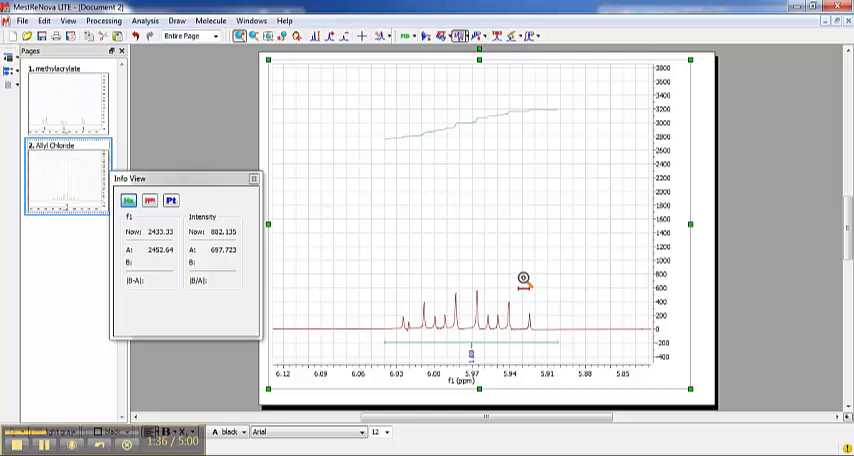
{"action": "mouse_move", "coordinate": [510, 248]}
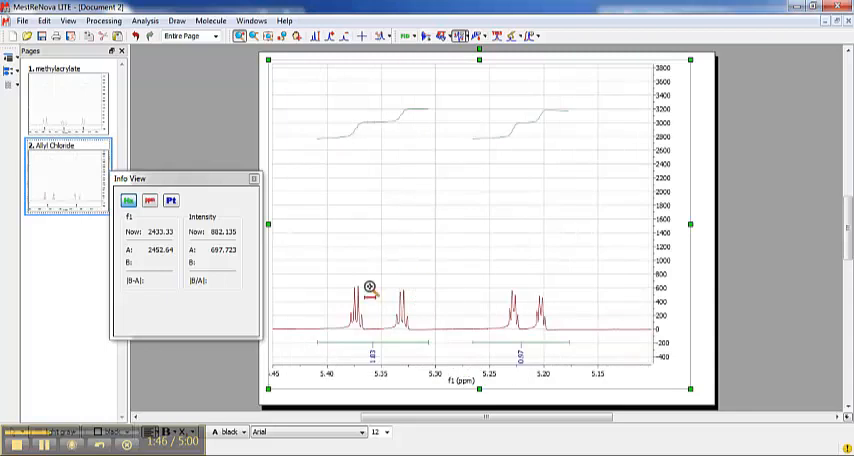
{"action": "mouse_move", "coordinate": [403, 281]}
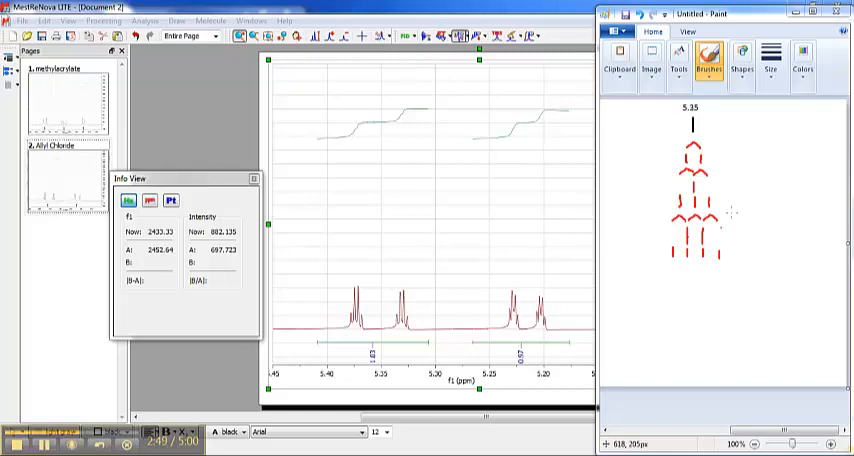
{"action": "mouse_move", "coordinate": [614, 225]}
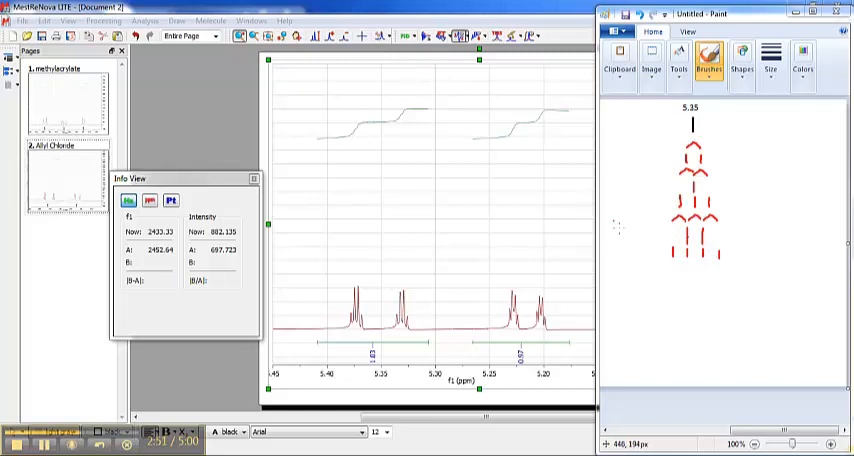
{"action": "mouse_move", "coordinate": [670, 144]}
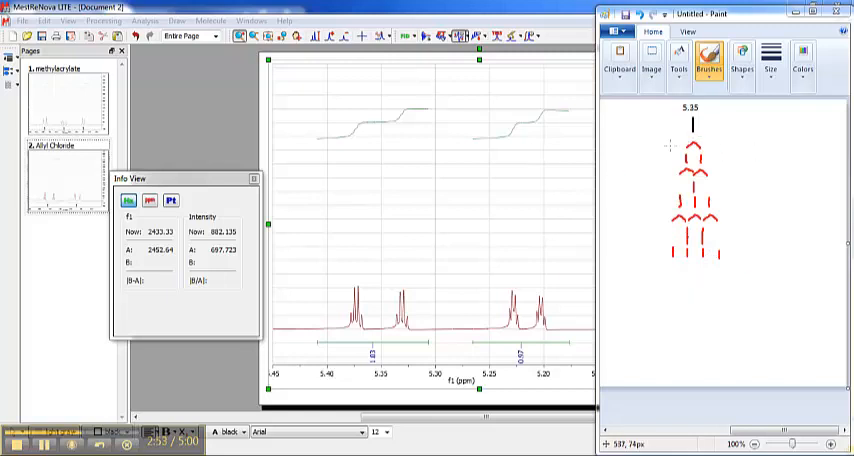
{"action": "mouse_move", "coordinate": [686, 146]}
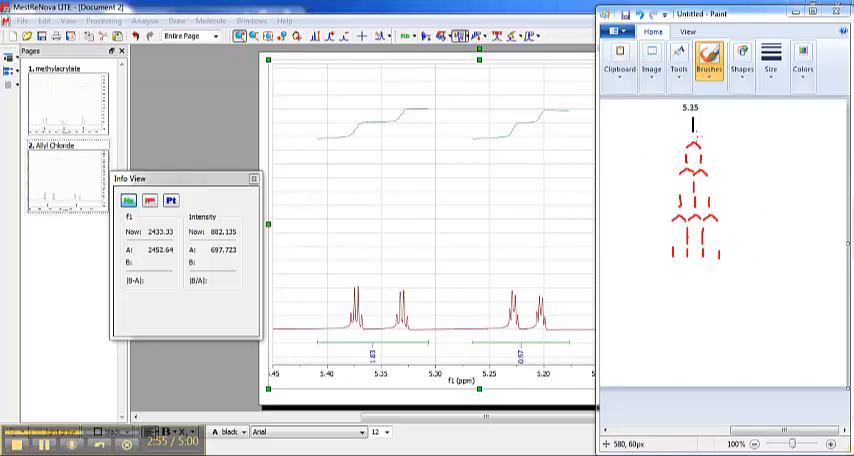
{"action": "mouse_move", "coordinate": [662, 260]}
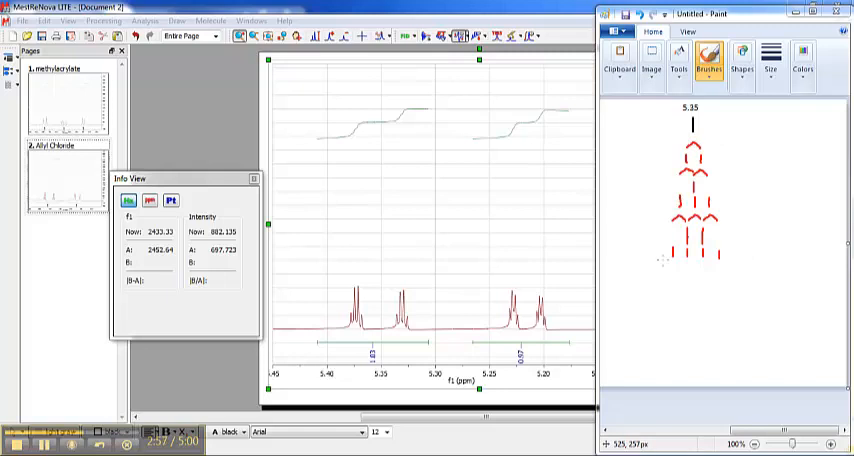
{"action": "mouse_move", "coordinate": [577, 242]}
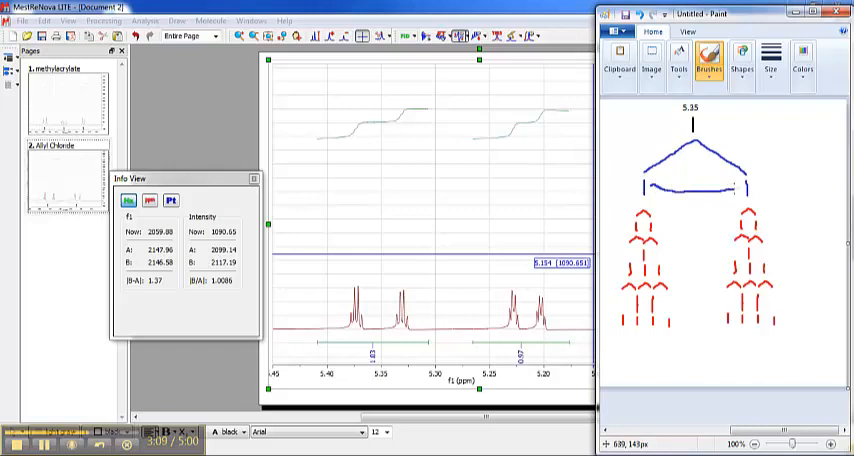
{"action": "mouse_move", "coordinate": [676, 171]}
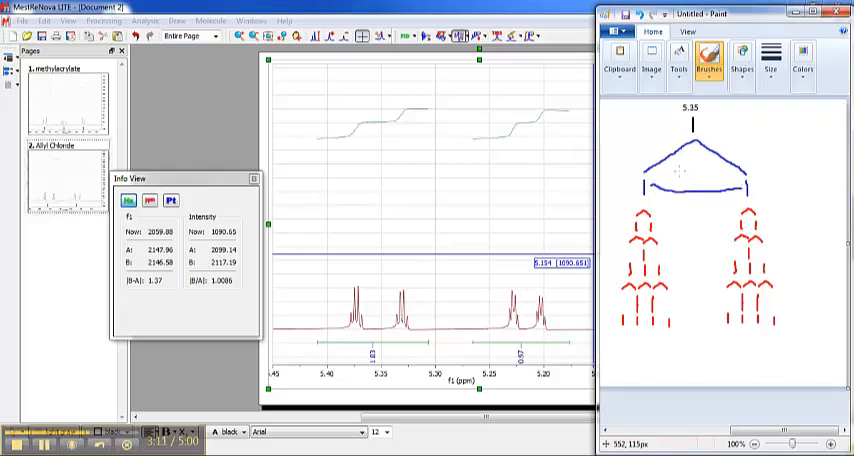
- Write the J coupling label on the Paint splitting tree
{"action": "type", "text": "J 17"}
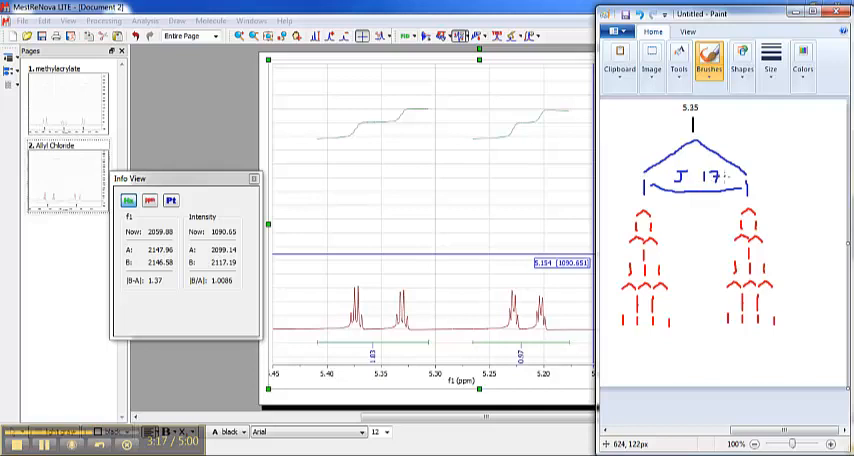
{"action": "left_click", "coordinate": [803, 55]}
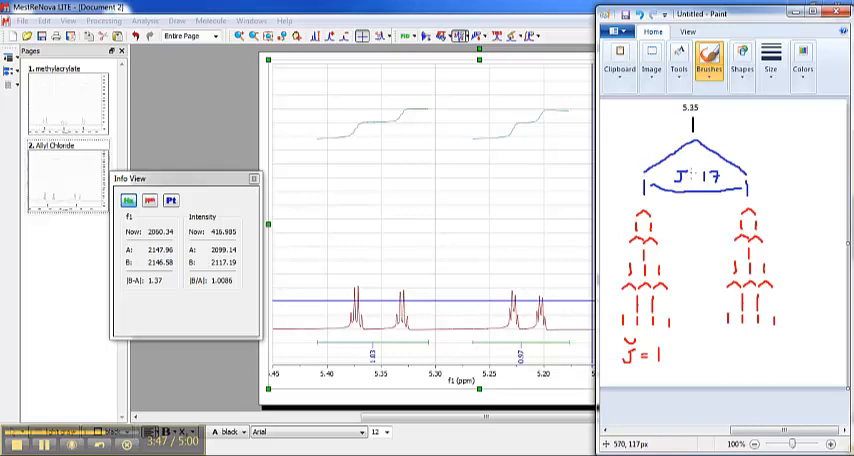
{"action": "mouse_move", "coordinate": [540, 265]}
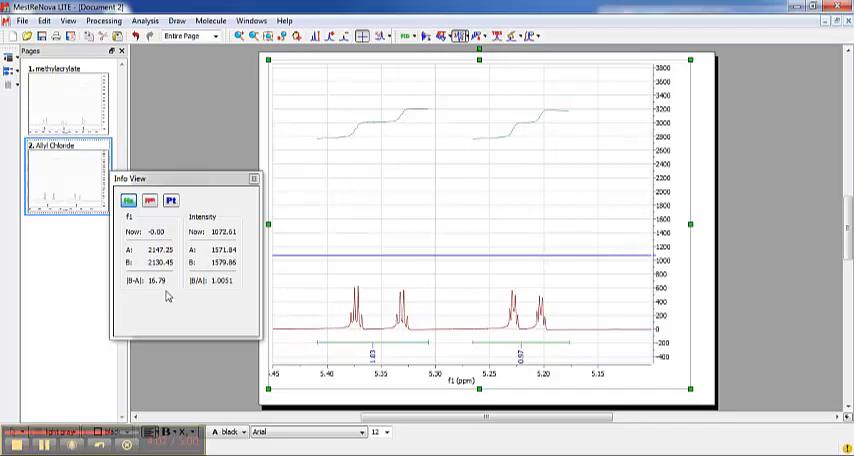
{"action": "mouse_move", "coordinate": [510, 230]}
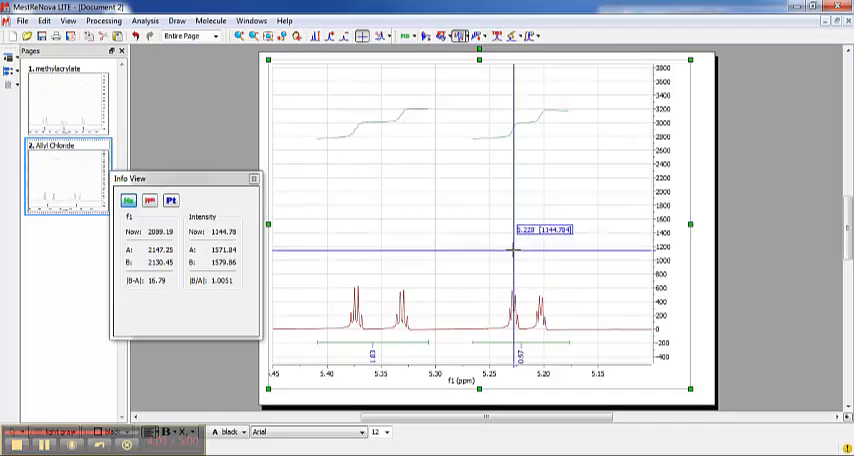
{"action": "mouse_move", "coordinate": [540, 247]}
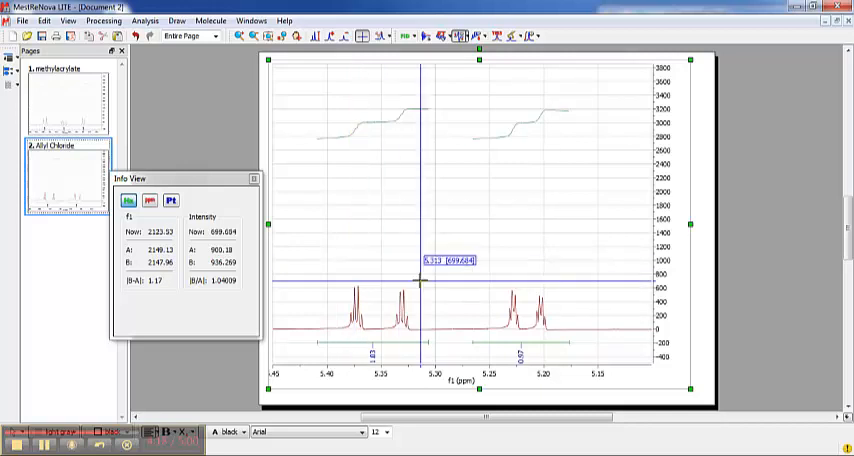
{"action": "mouse_move", "coordinate": [300, 283]}
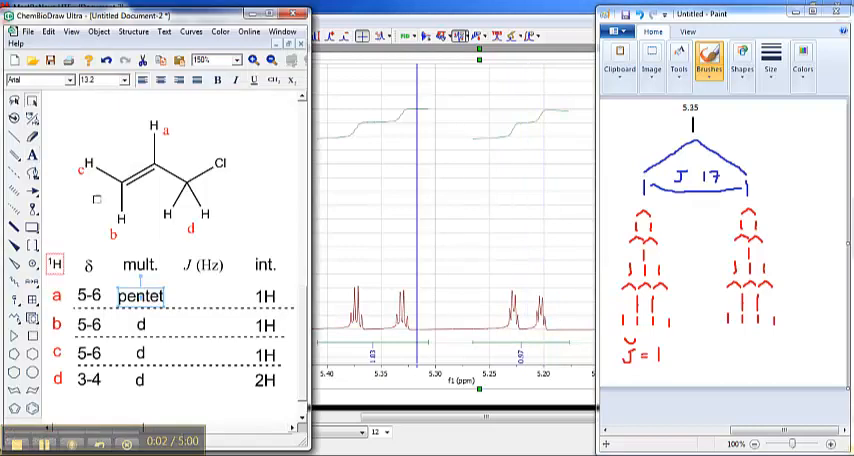
- Change the table multiplicities to mess for proton a and dq for b and c
{"action": "double_click", "coordinate": [143, 294]}
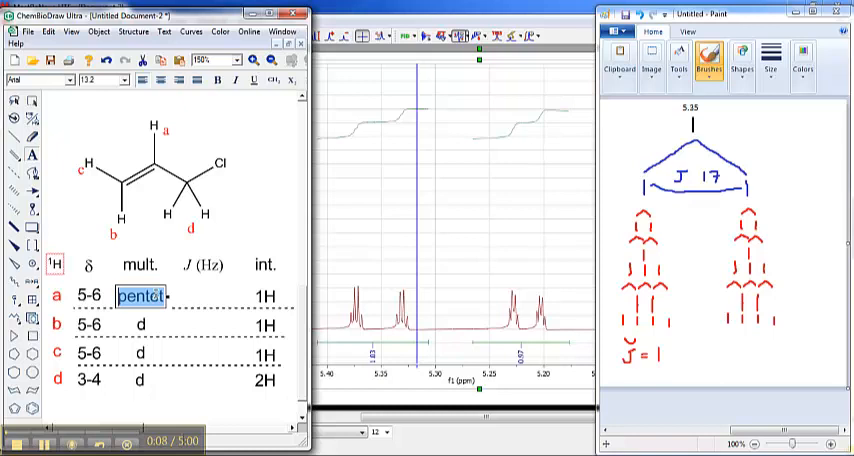
{"action": "type", "text": "mess"}
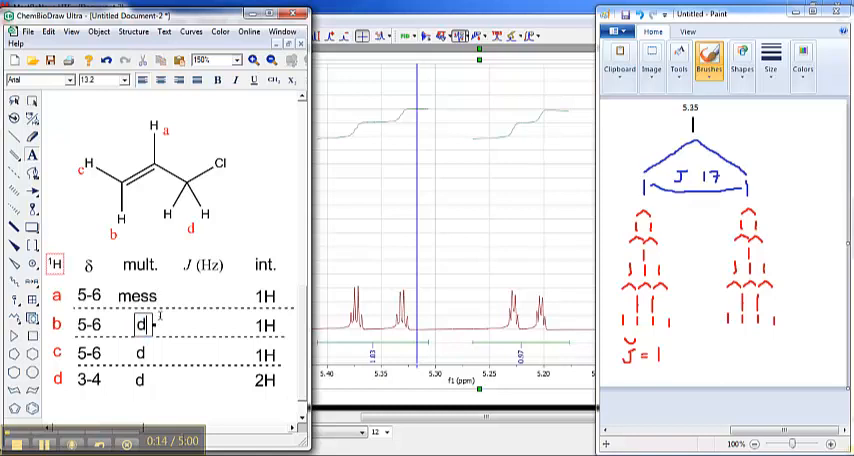
{"action": "type", "text": "q"}
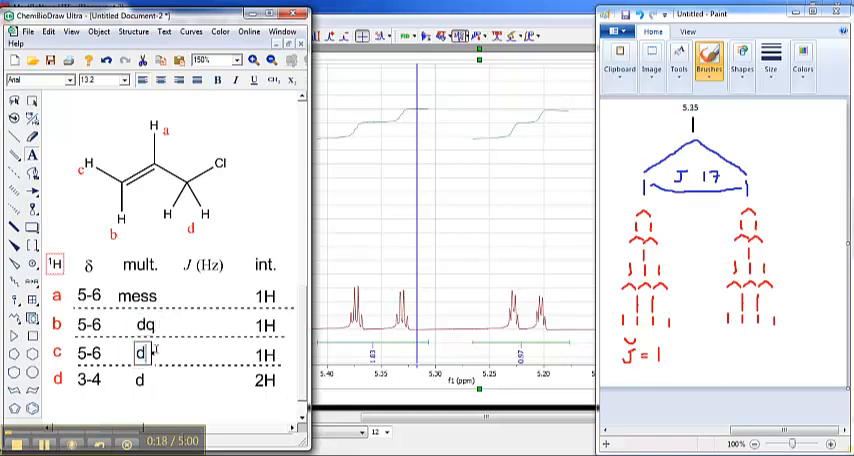
{"action": "type", "text": "q"}
{"action": "left_click", "coordinate": [141, 380]}
{"action": "type", "text": "mess"}
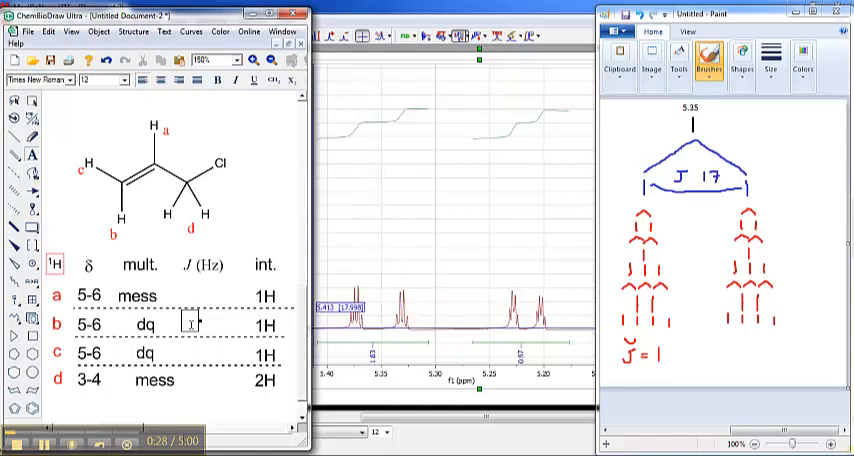
- Enter J values 16.8, 1.2 for proton b and 10.1, 1.2 for c
{"action": "type", "text": "16.8"}
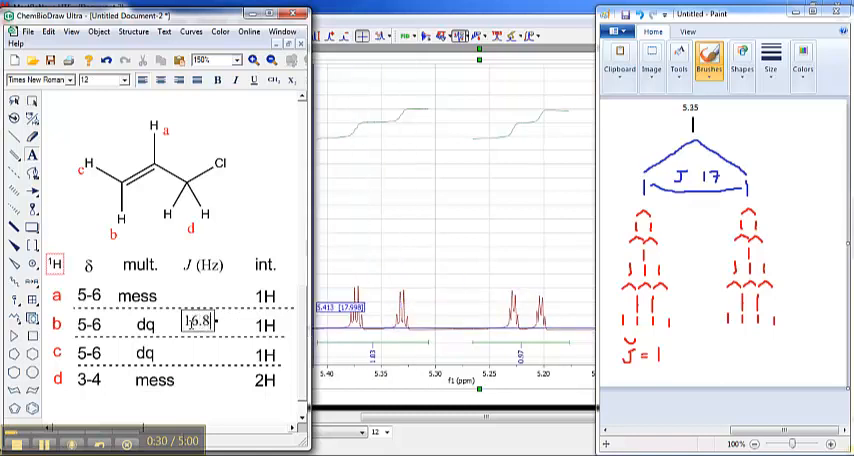
{"action": "type", "text": ", 12"}
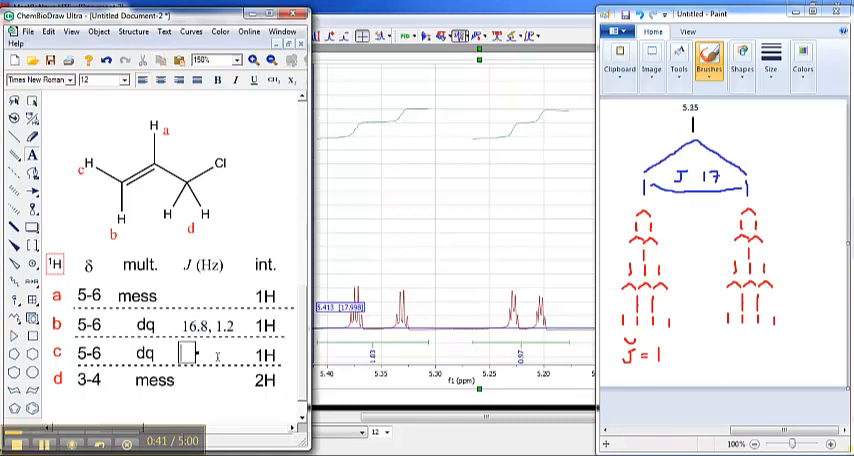
{"action": "type", "text": "10.1"}
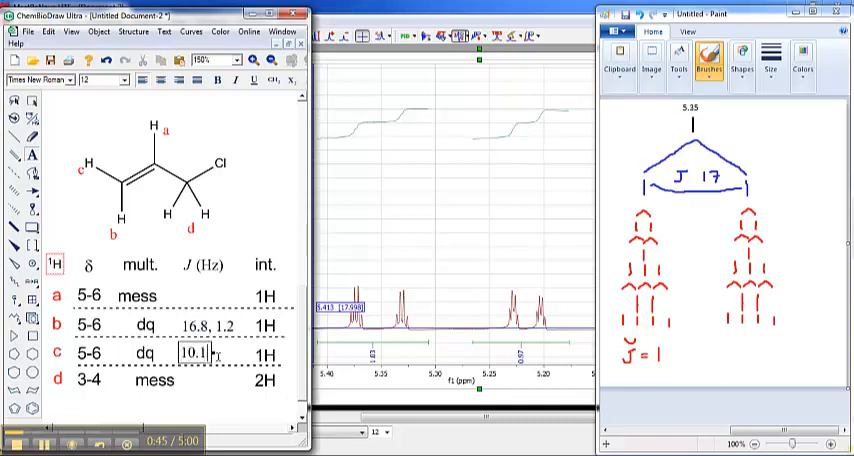
{"action": "type", "text": ", 1.2"}
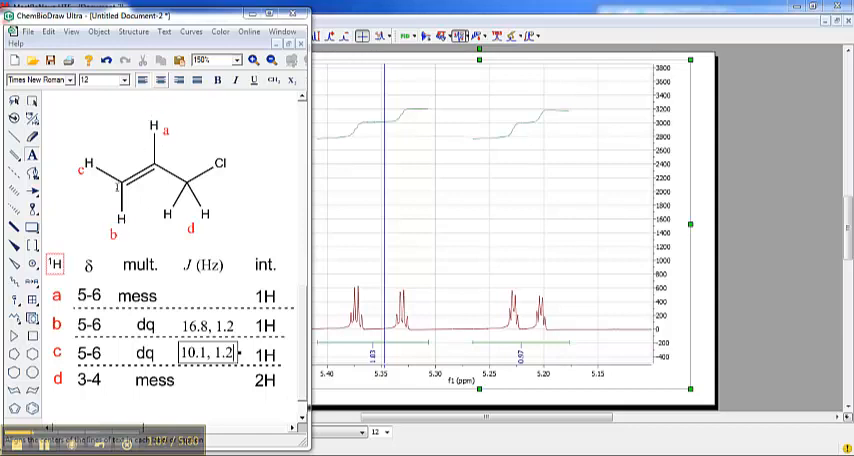
- Adjust row c's J (Hz) text so it reads 10.1, 1.2
{"action": "left_click", "coordinate": [162, 130]}
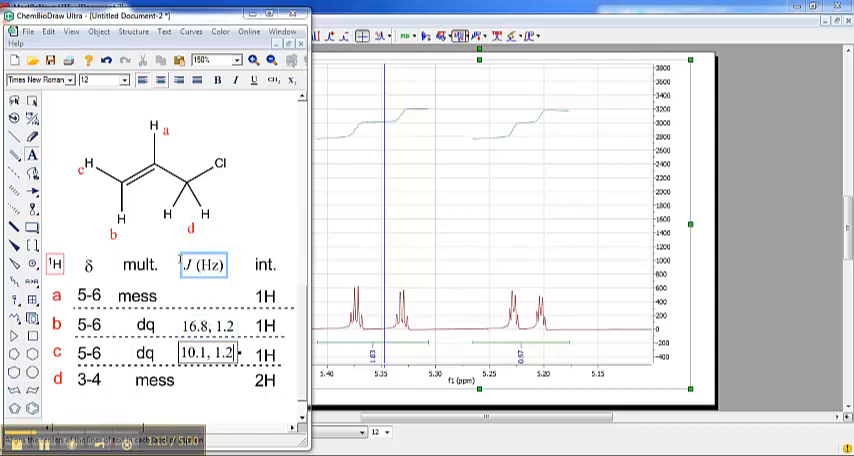
{"action": "left_click", "coordinate": [113, 233]}
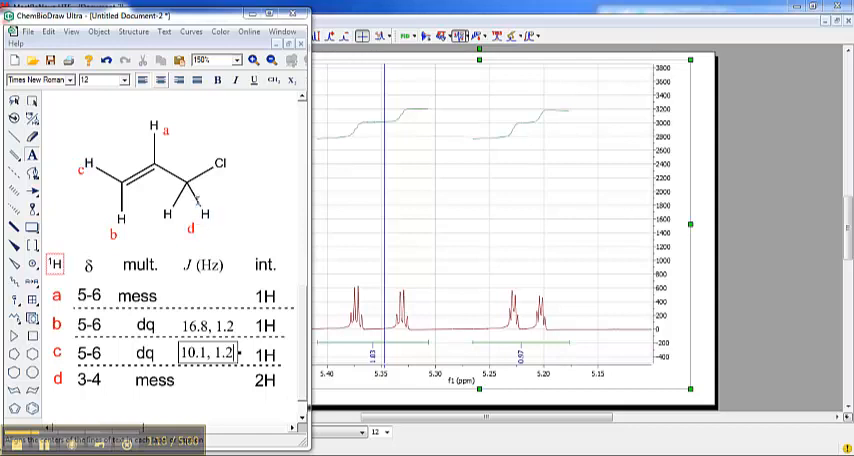
{"action": "left_click", "coordinate": [200, 213]}
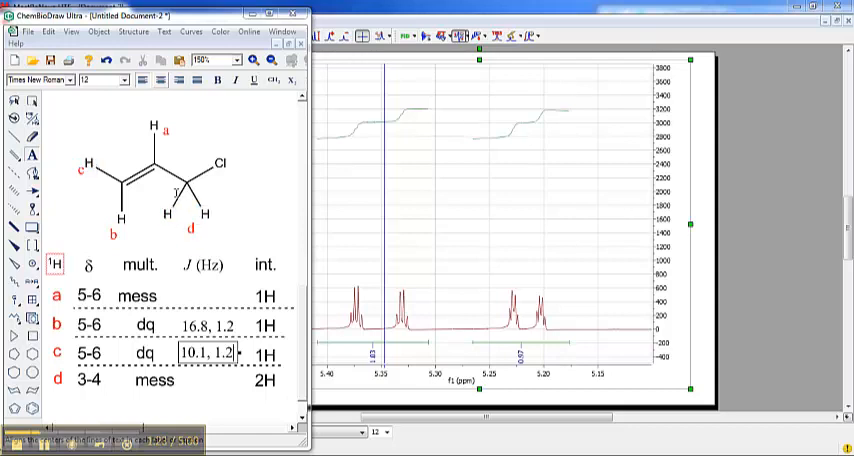
{"action": "left_click", "coordinate": [207, 326]}
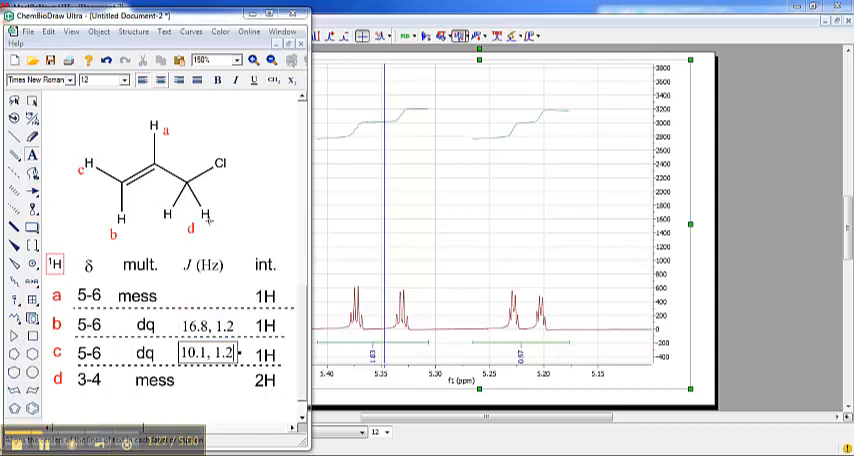
{"action": "left_click", "coordinate": [205, 215]}
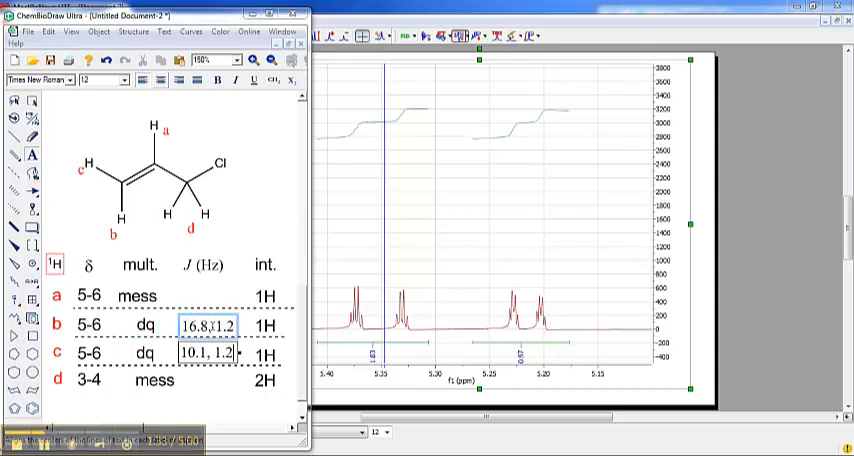
{"action": "left_click", "coordinate": [156, 128]}
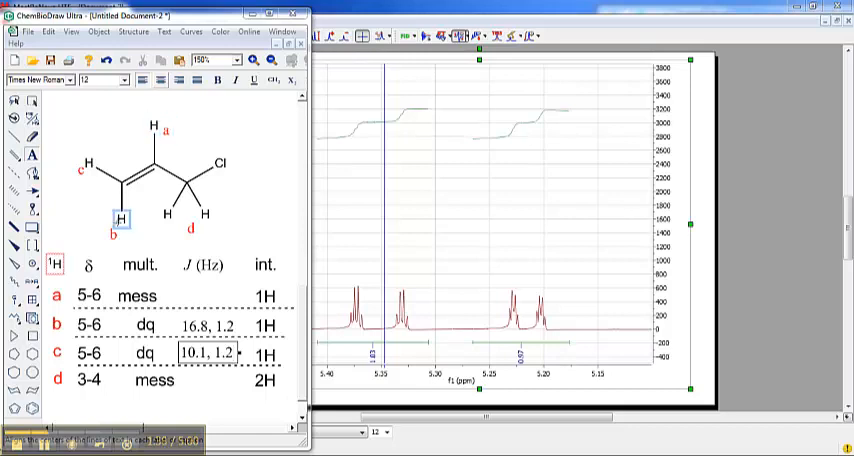
{"action": "left_click", "coordinate": [205, 326]}
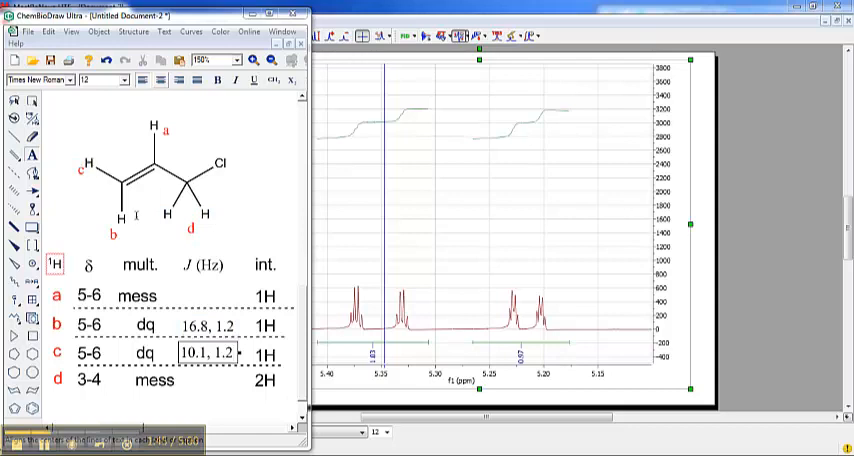
{"action": "mouse_move", "coordinate": [380, 275]}
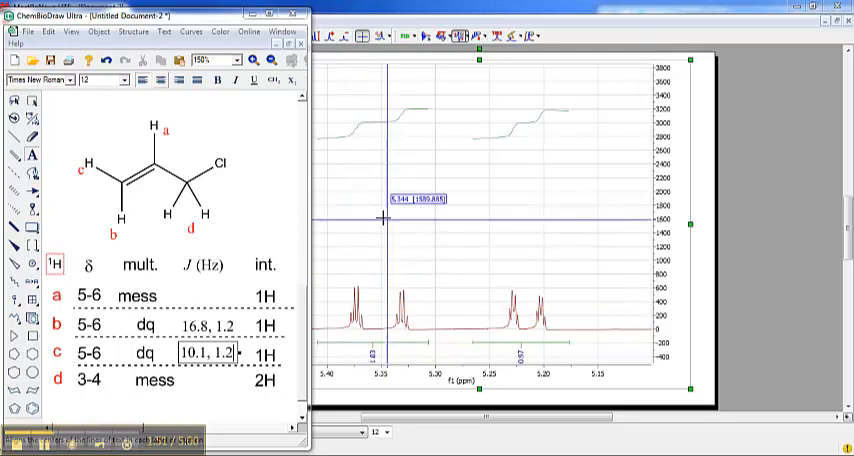
{"action": "mouse_move", "coordinate": [359, 207]}
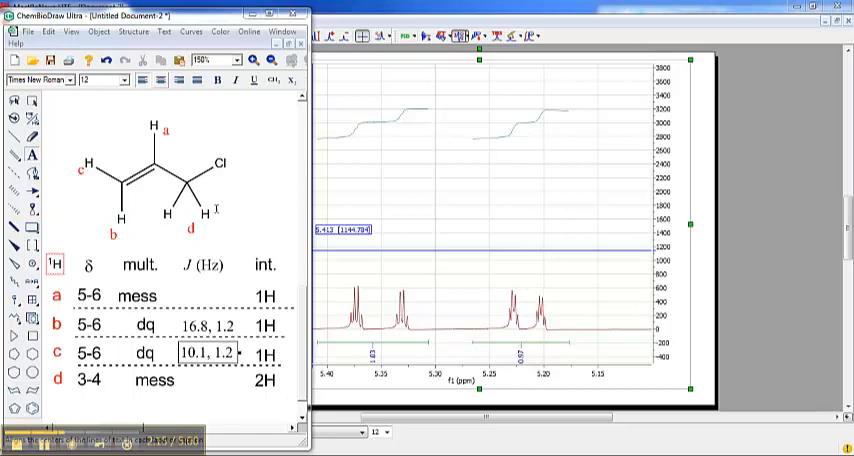
{"action": "mouse_move", "coordinate": [472, 325]}
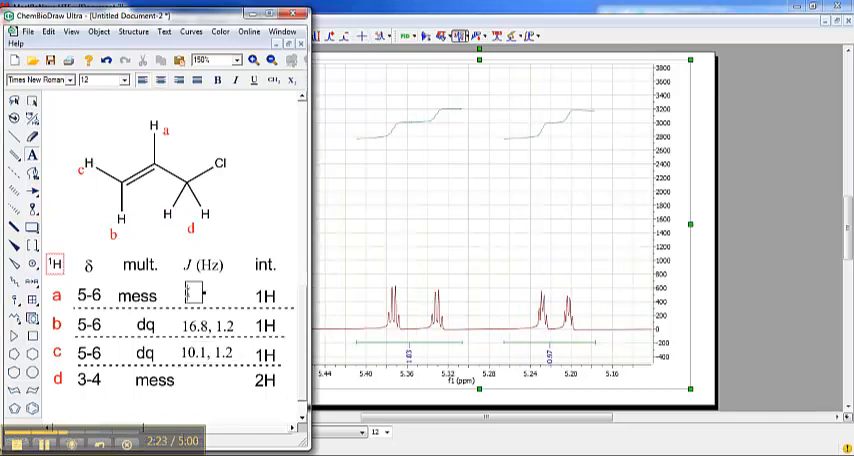
- Begin proton a's J (Hz) entry by typing 16
{"action": "left_click", "coordinate": [163, 128]}
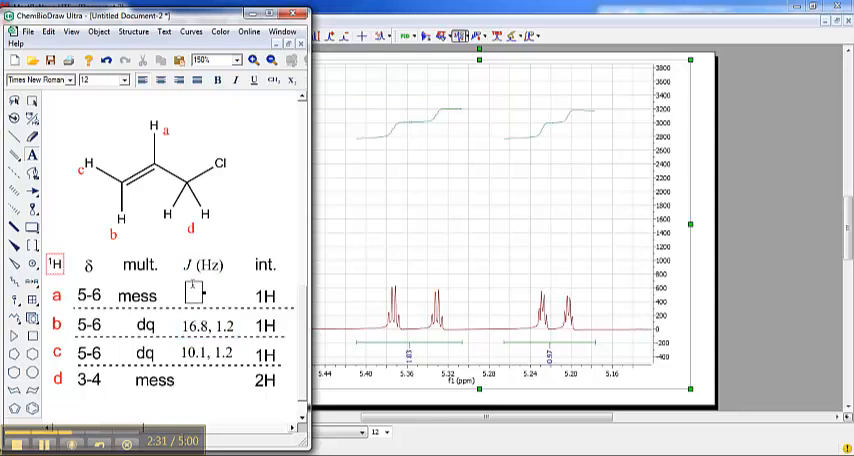
{"action": "type", "text": "16"}
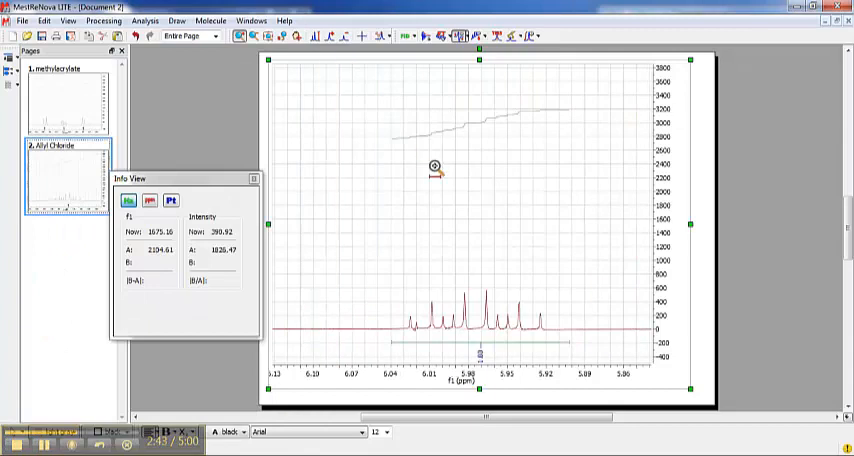
{"action": "mouse_move", "coordinate": [396, 188]}
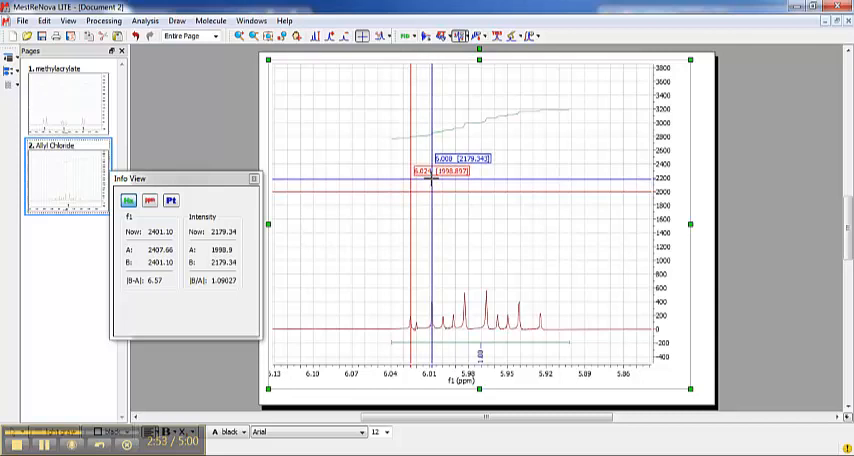
{"action": "mouse_move", "coordinate": [434, 167]}
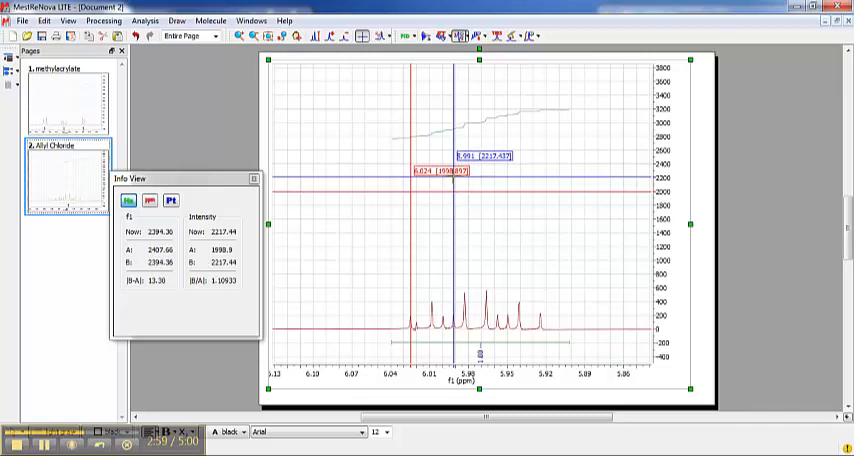
{"action": "mouse_move", "coordinate": [468, 163]}
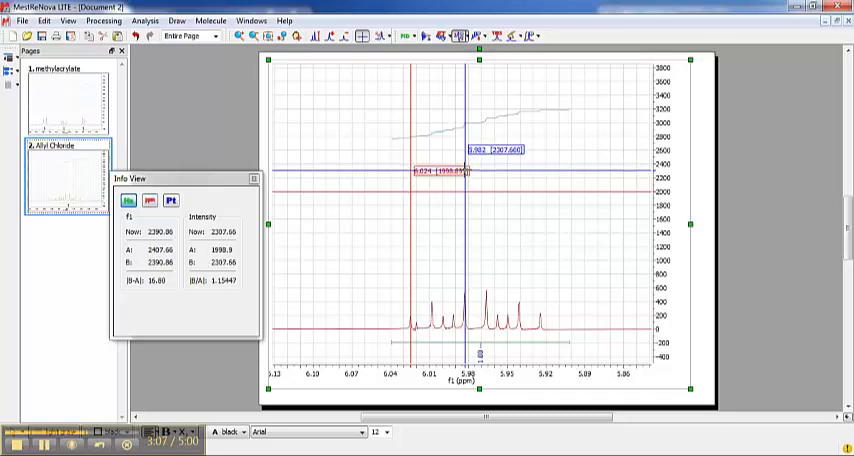
{"action": "mouse_move", "coordinate": [458, 176]}
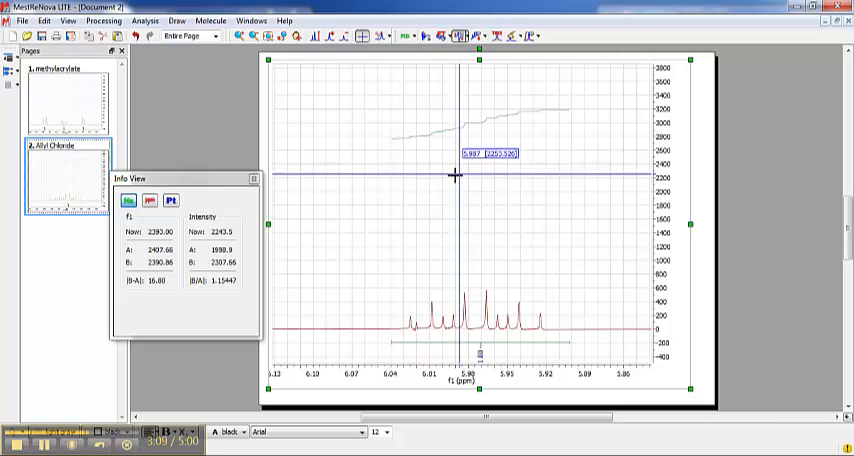
{"action": "mouse_move", "coordinate": [430, 218]}
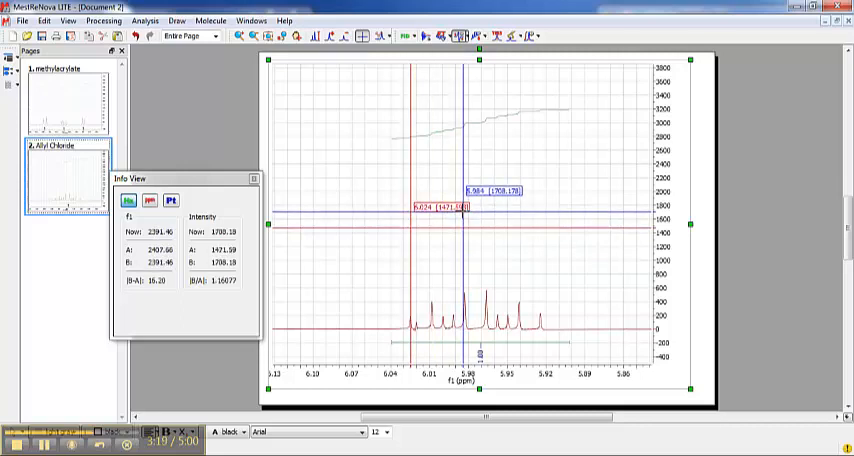
{"action": "mouse_move", "coordinate": [464, 212]}
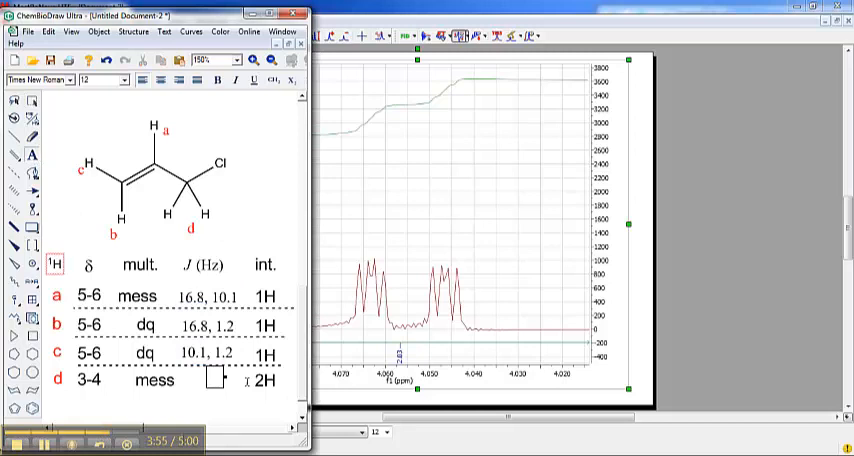
- Enter 1.2 Hz as the coupling constant for the CH2 protons d
{"action": "type", "text": "1.2"}
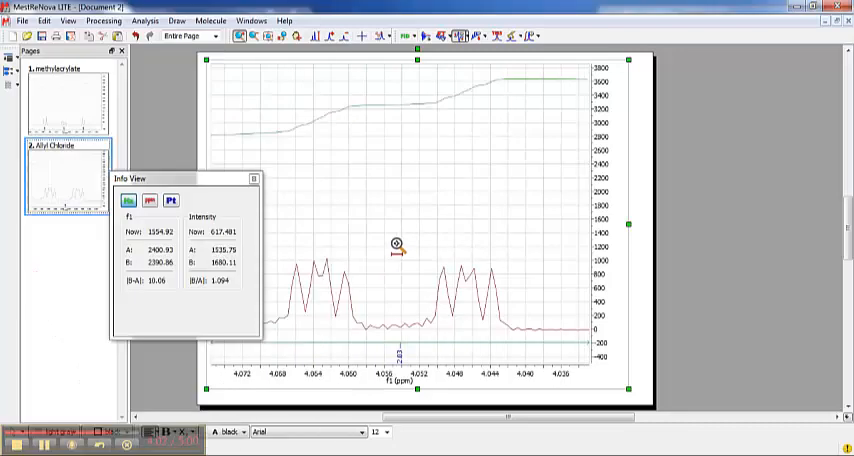
{"action": "mouse_move", "coordinate": [297, 183]}
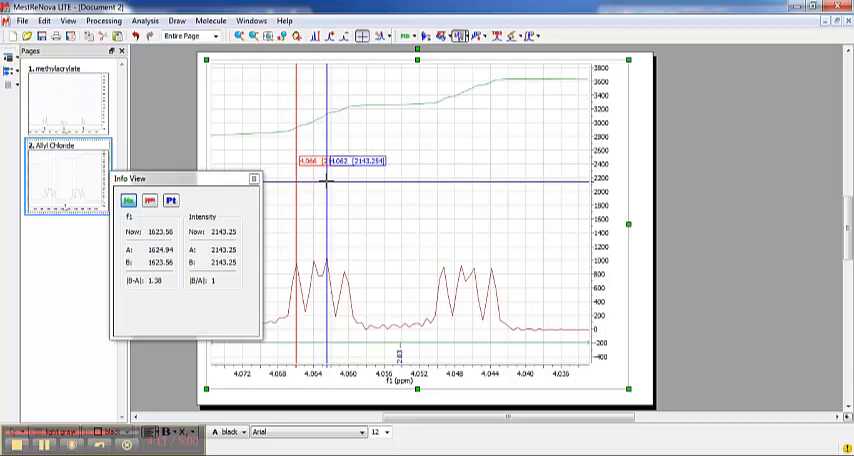
{"action": "mouse_move", "coordinate": [305, 205]}
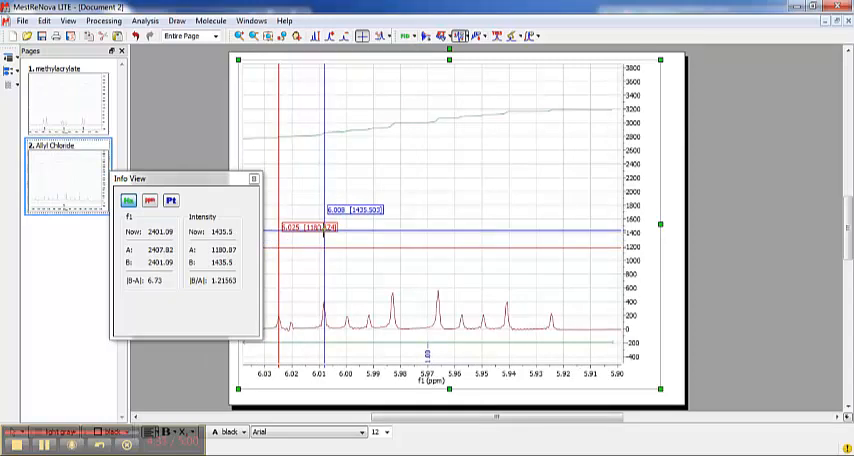
{"action": "mouse_move", "coordinate": [312, 253]}
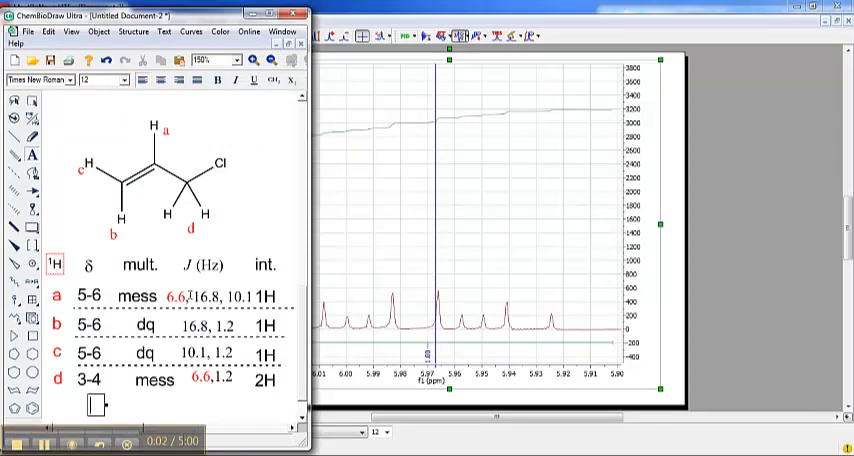
- Edit the J (Hz) entries for rows a and d to add 6.6 Hz
{"action": "double_click", "coordinate": [205, 380]}
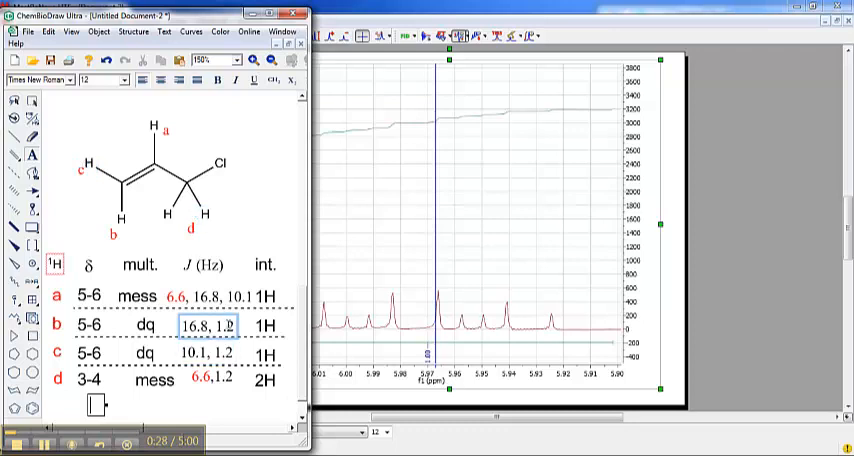
{"action": "left_click", "coordinate": [210, 355]}
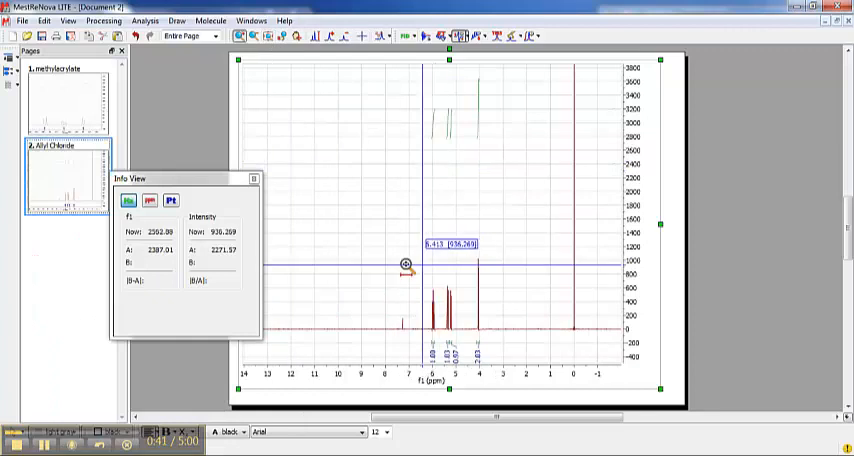
- Narrow the spectrum to the 2.8–6.8 ppm range holding all three signal groups
{"action": "left_click_drag", "start_coordinate": [408, 263], "coordinate": [517, 263]}
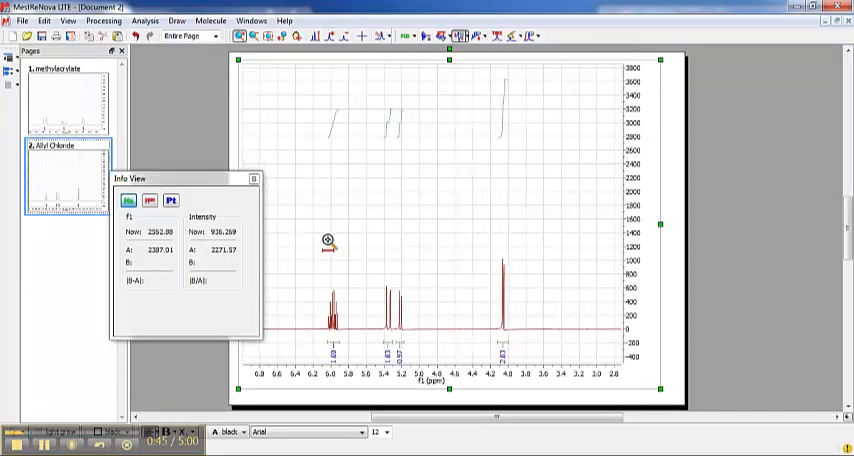
{"action": "mouse_move", "coordinate": [405, 289]}
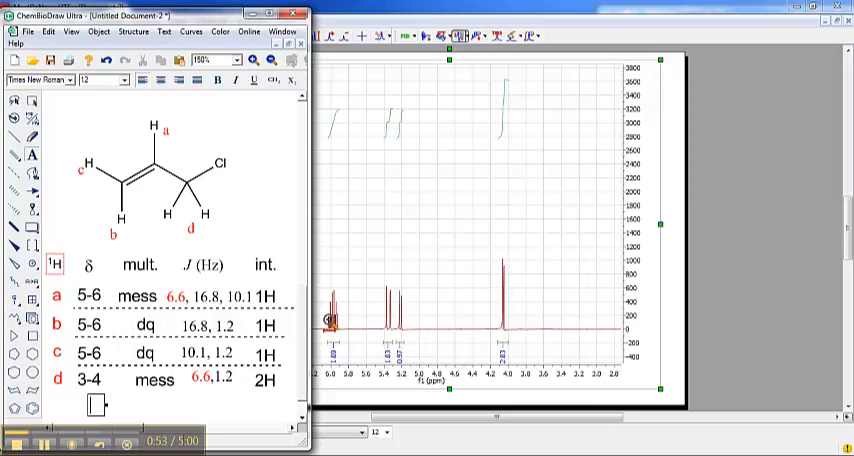
{"action": "mouse_move", "coordinate": [404, 275]}
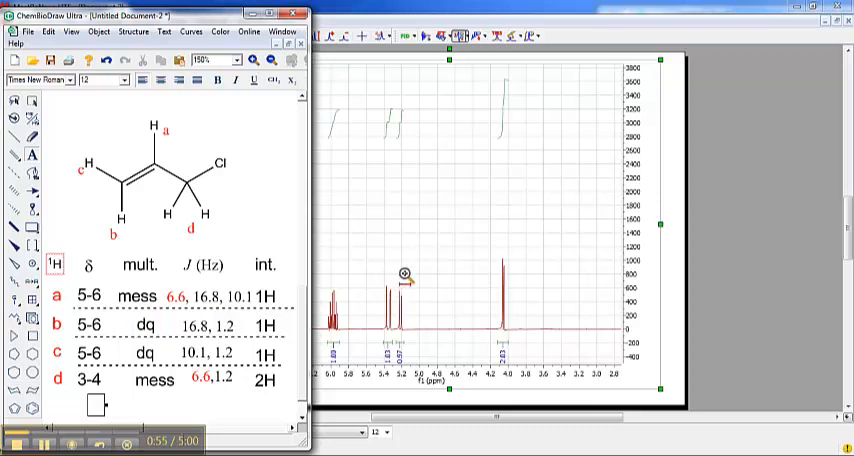
{"action": "mouse_move", "coordinate": [490, 333]}
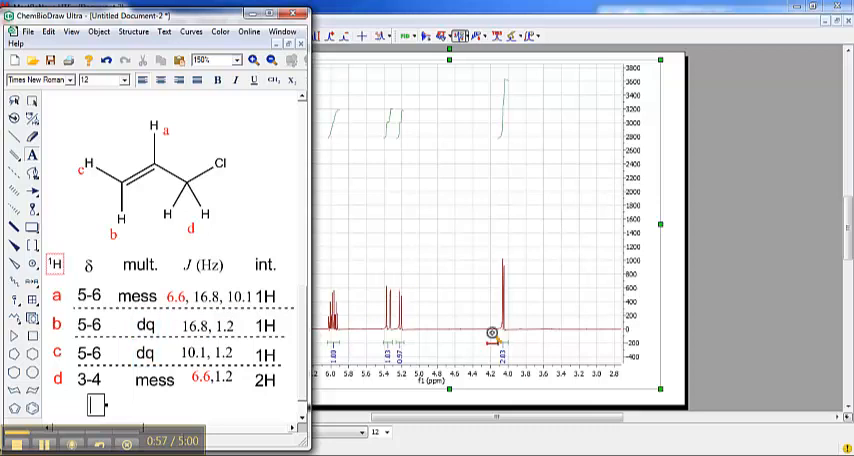
{"action": "mouse_move", "coordinate": [510, 275]}
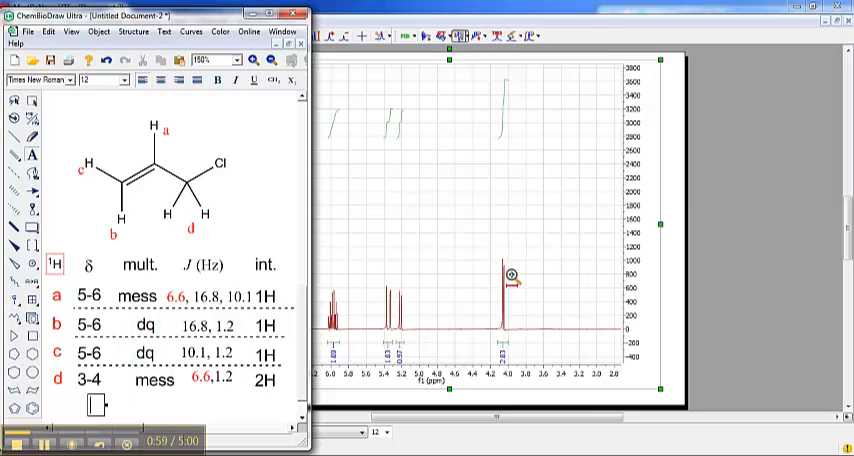
{"action": "double_click", "coordinate": [266, 380]}
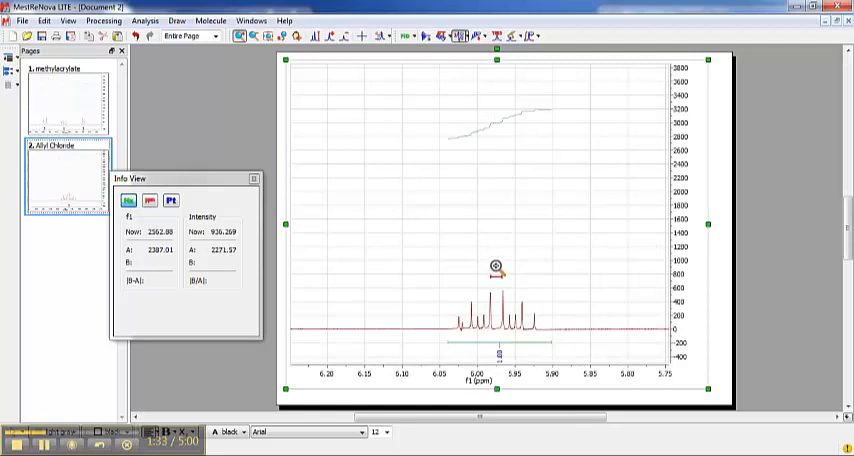
{"action": "mouse_move", "coordinate": [345, 310]}
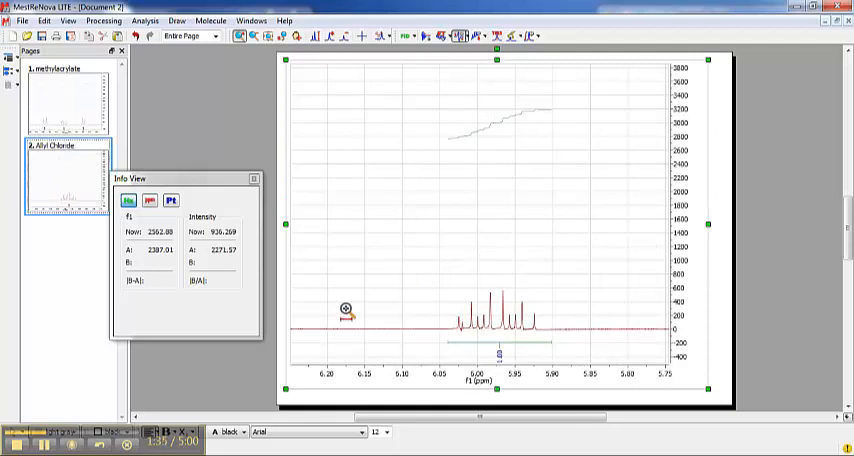
{"action": "mouse_move", "coordinate": [324, 345]}
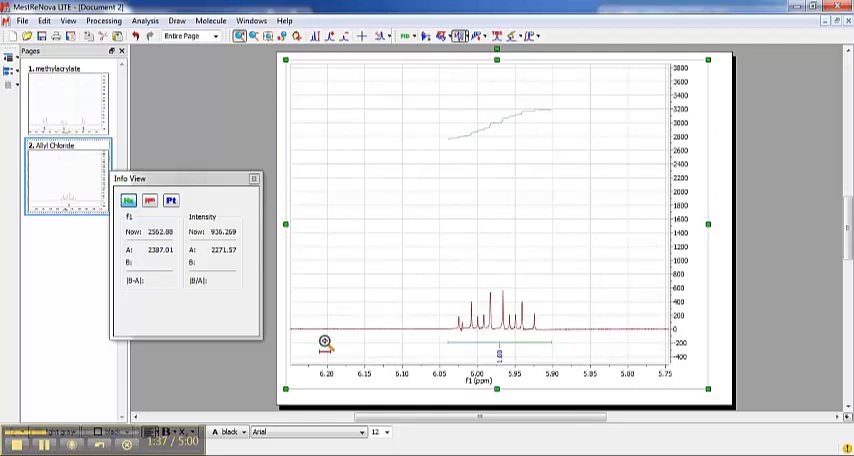